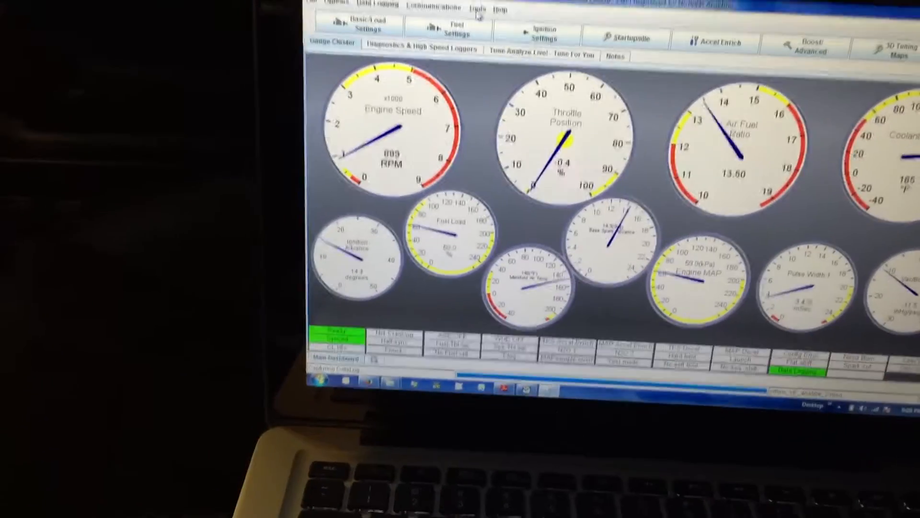
# Start the Trigger Wizard from the Tools menu, showing live advance and a 10.50 degree offset.
pyautogui.click(541, 17)
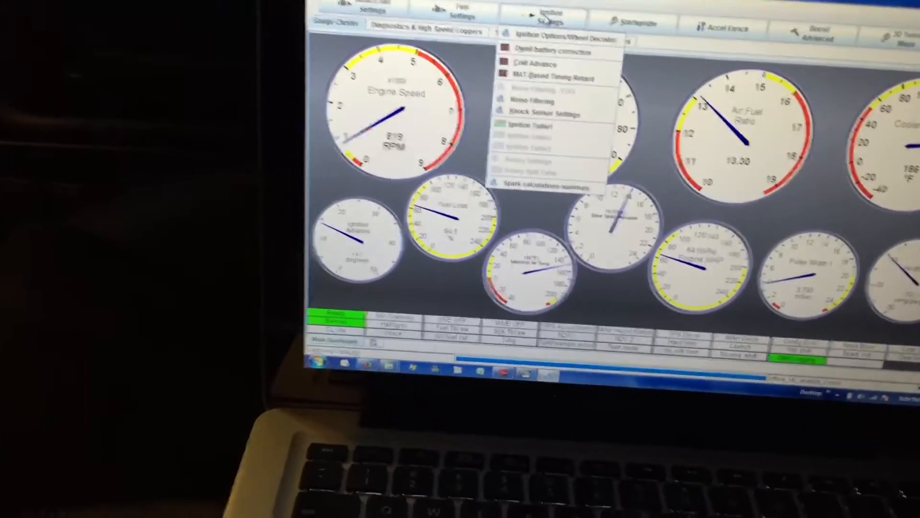
pyautogui.click(558, 38)
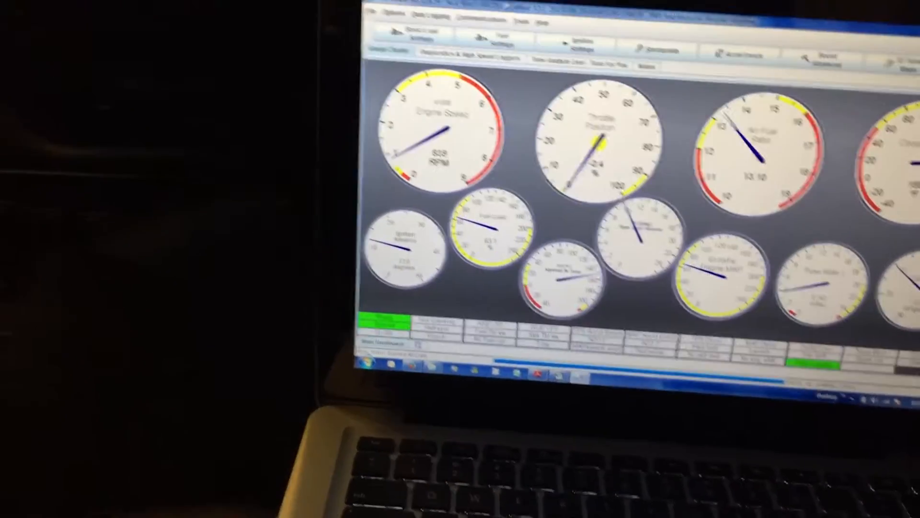
pyautogui.click(524, 29)
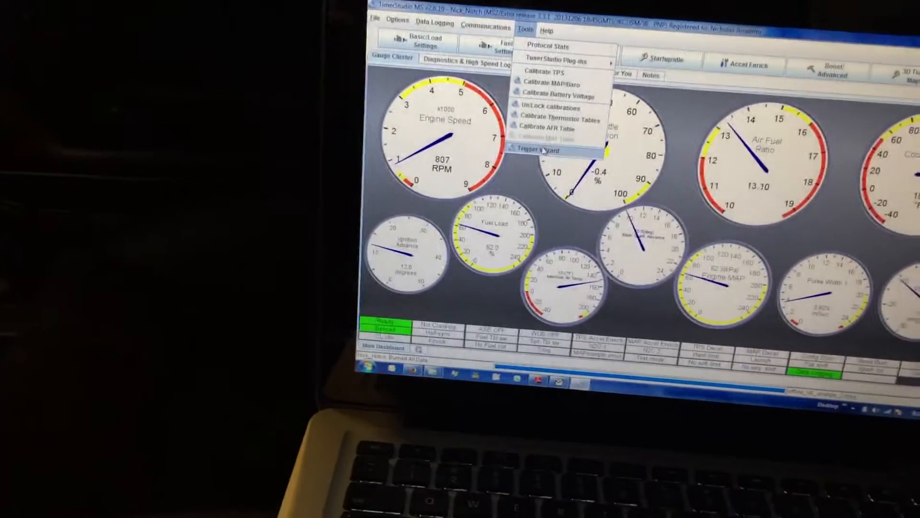
pyautogui.click(546, 150)
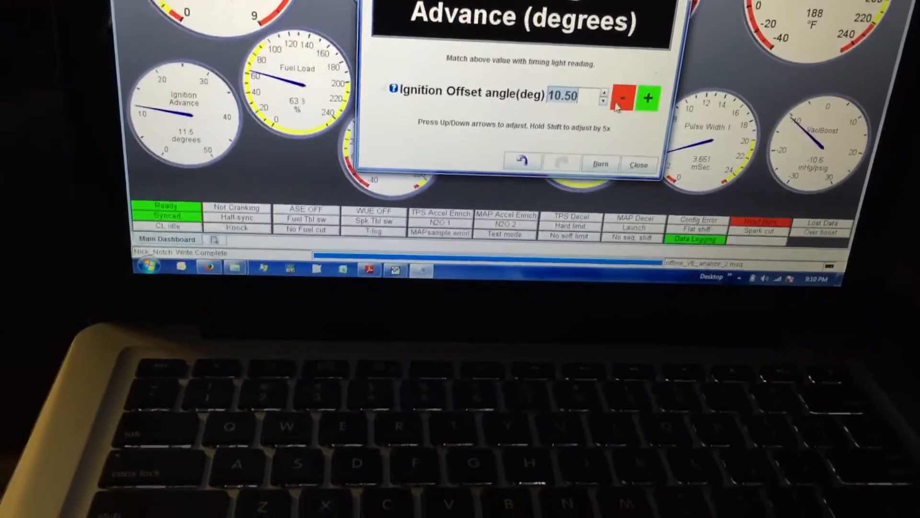
# Lower the ignition offset angle to 8.00 degrees with the minus button and close the wizard.
pyautogui.click(623, 98)
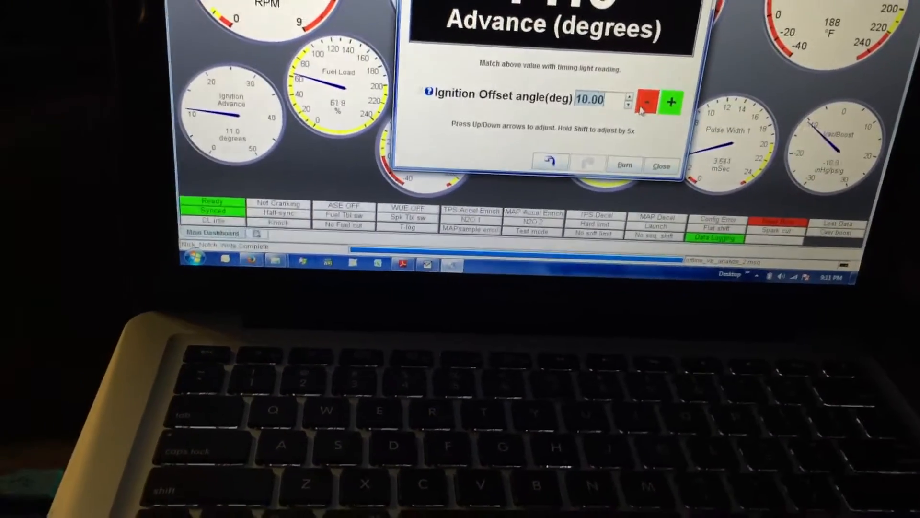
pyautogui.click(657, 105)
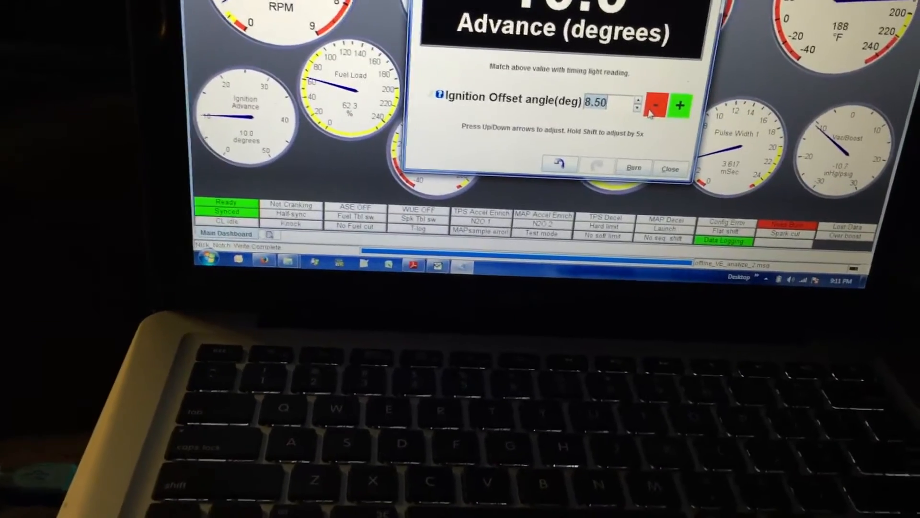
pyautogui.click(655, 105)
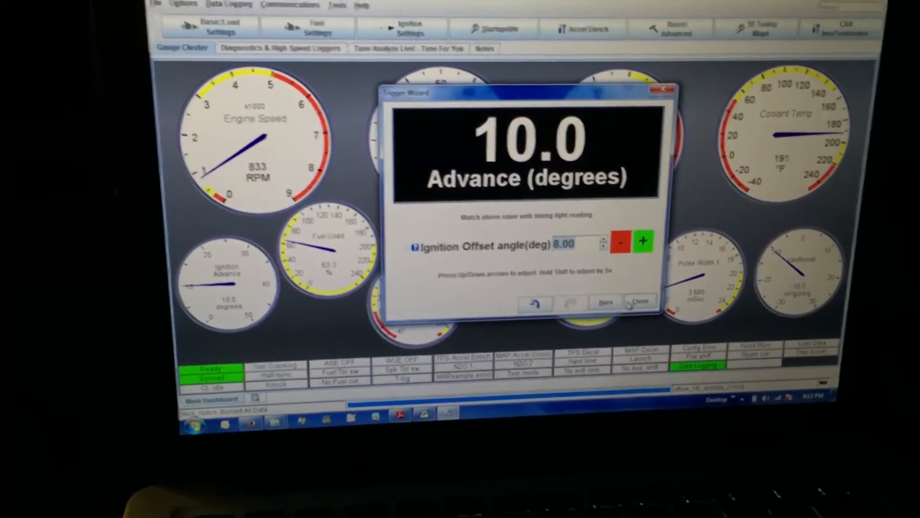
pyautogui.click(638, 301)
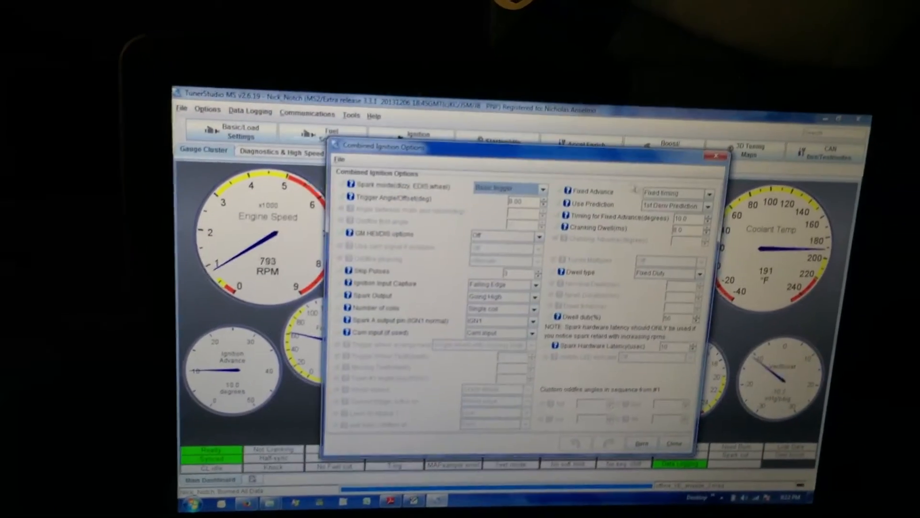
# Set Fixed Advance to Use Table and burn the ignition options to the controller.
pyautogui.click(666, 169)
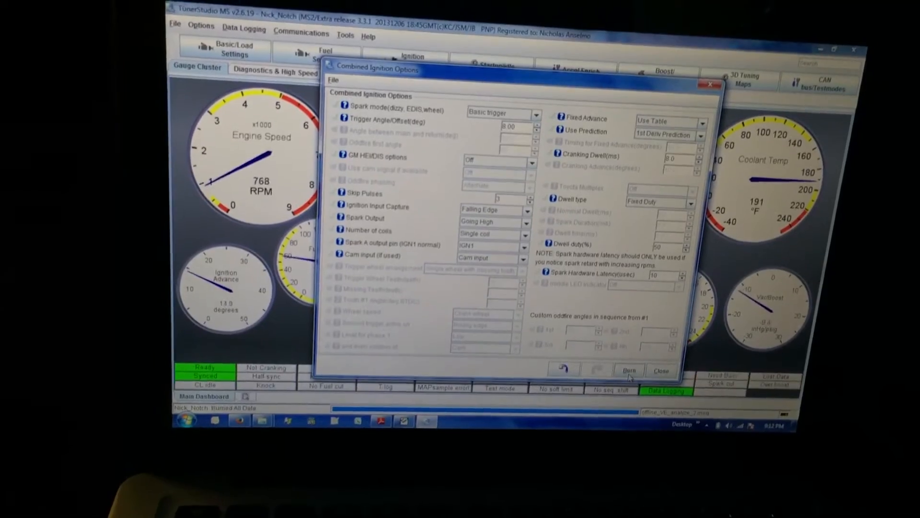
pyautogui.click(661, 370)
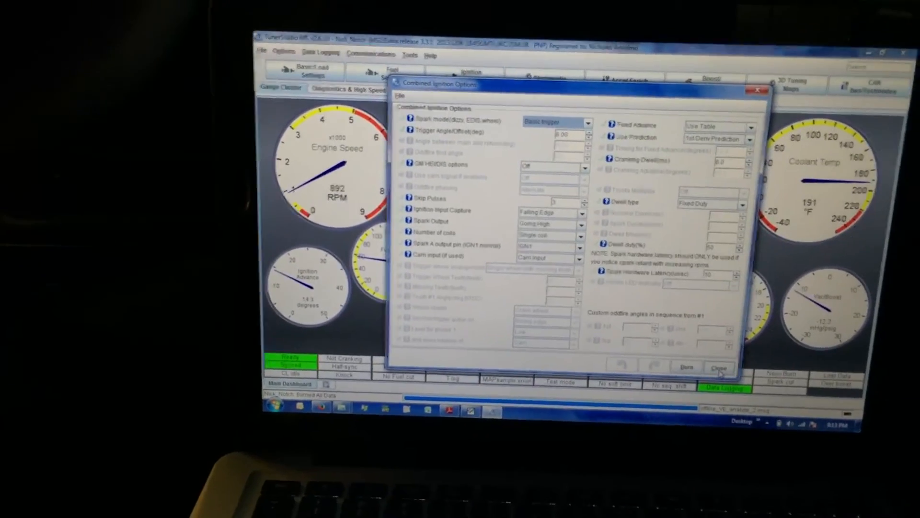
# Close the ignition options and revisit the Trigger Wizard to confirm the offset stays at 8.00.
pyautogui.click(719, 366)
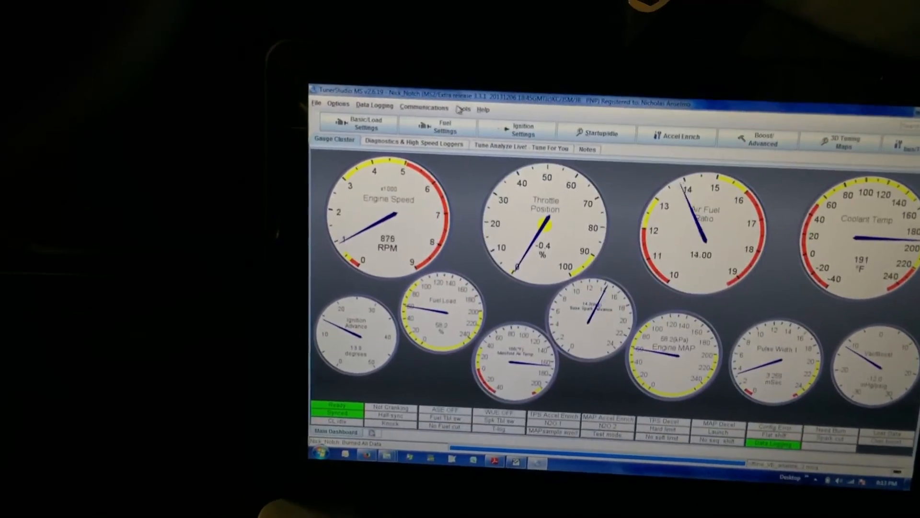
pyautogui.click(500, 105)
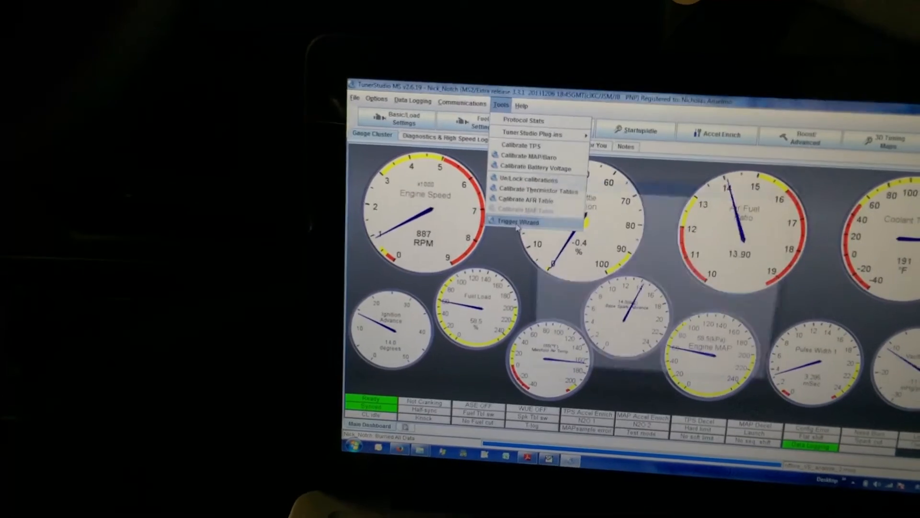
pyautogui.click(515, 222)
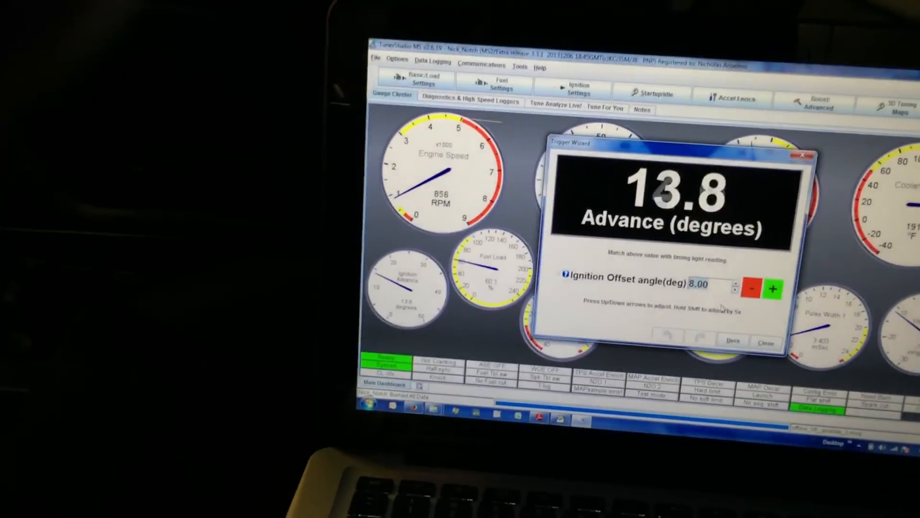
pyautogui.click(766, 342)
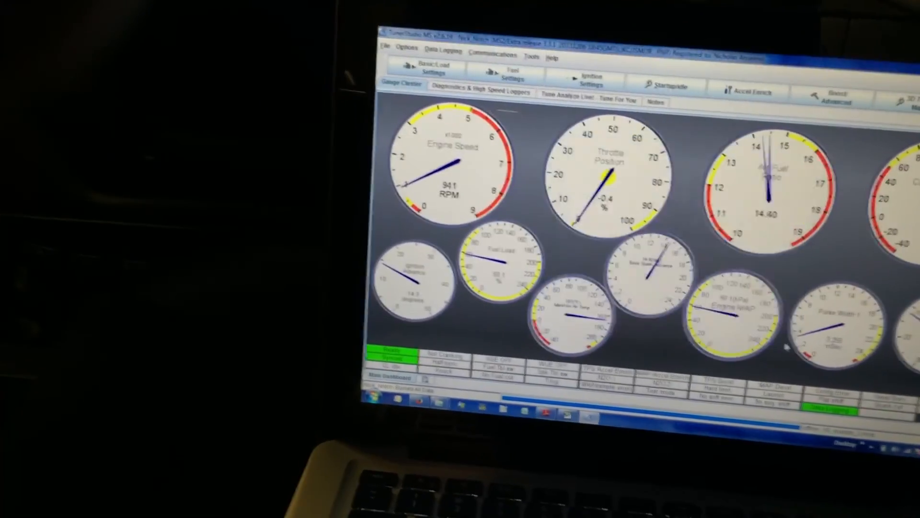